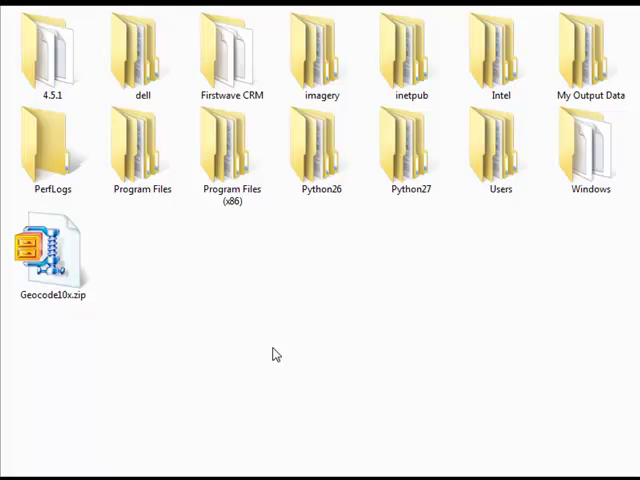
mouse_move(264, 352)
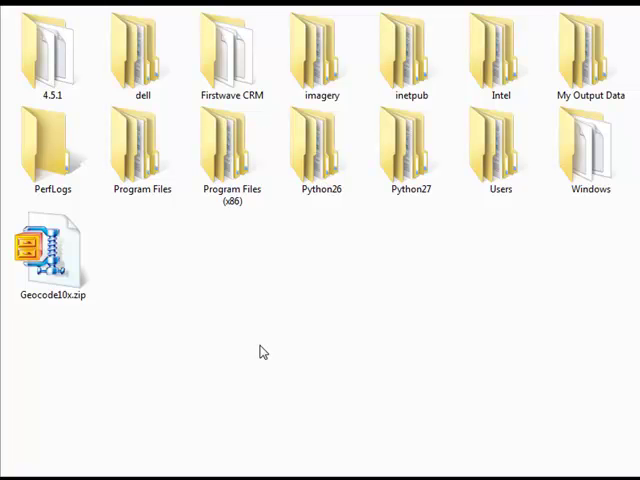
Extract Geocode10x.zip via WinZip into its own Geocode10x folder and enter that folder
right_click(52, 256)
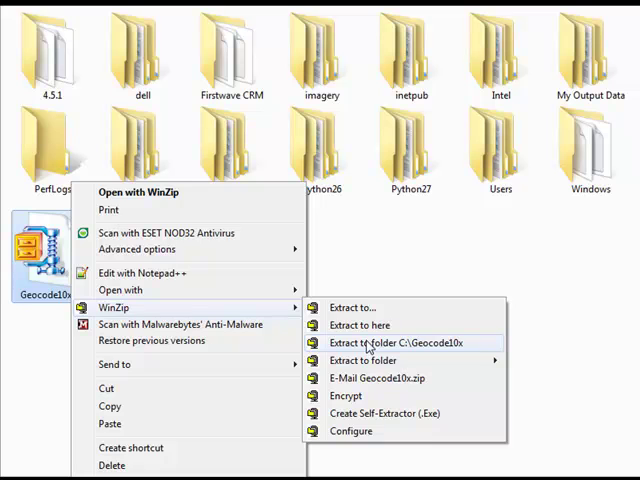
click(400, 344)
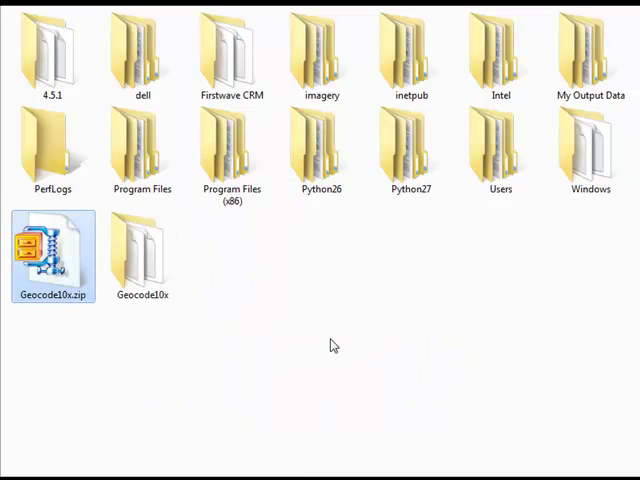
click(142, 250)
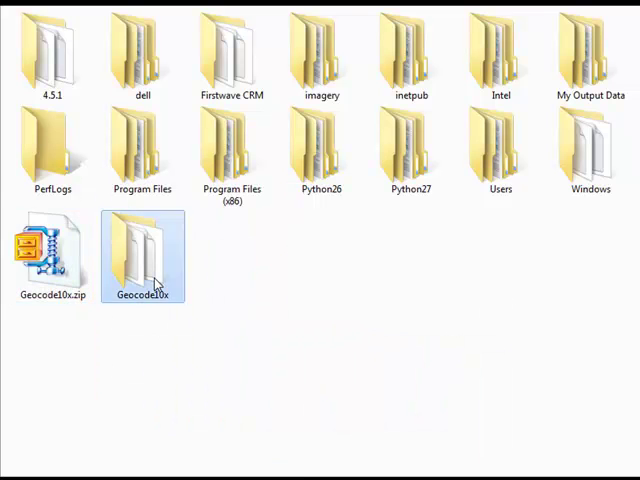
double_click(142, 252)
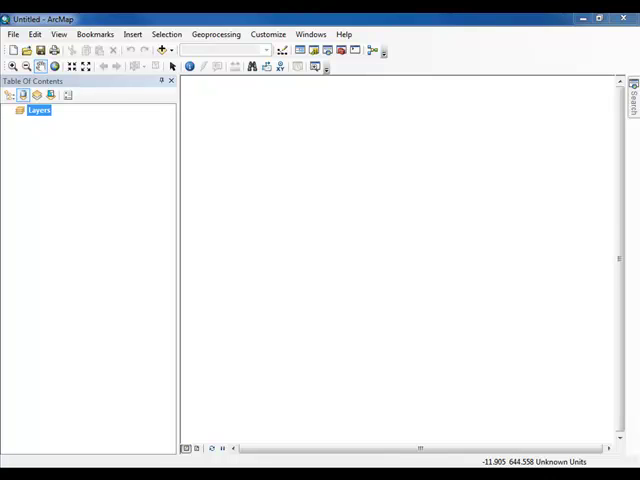
mouse_move(116, 90)
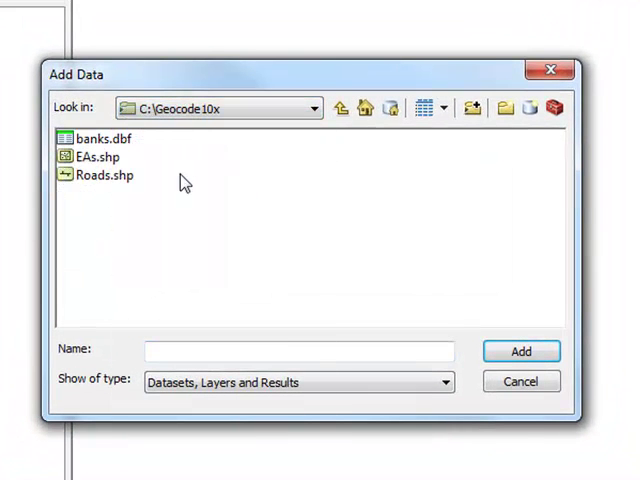
mouse_move(472, 108)
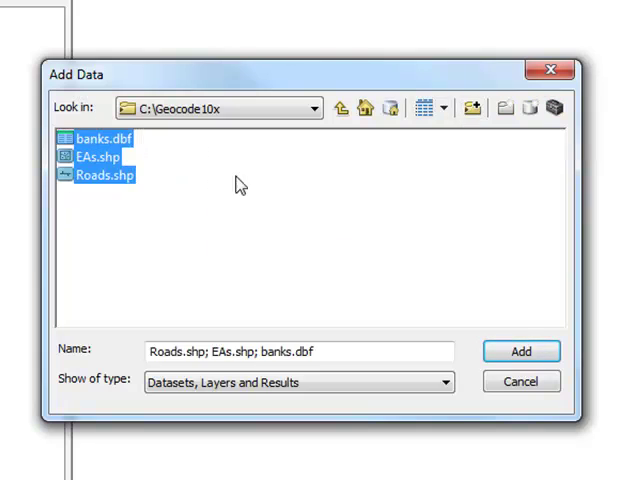
Add Roads.shp, EAs.shp and banks.dbf from the Geocode10x folder to the map
click(520, 352)
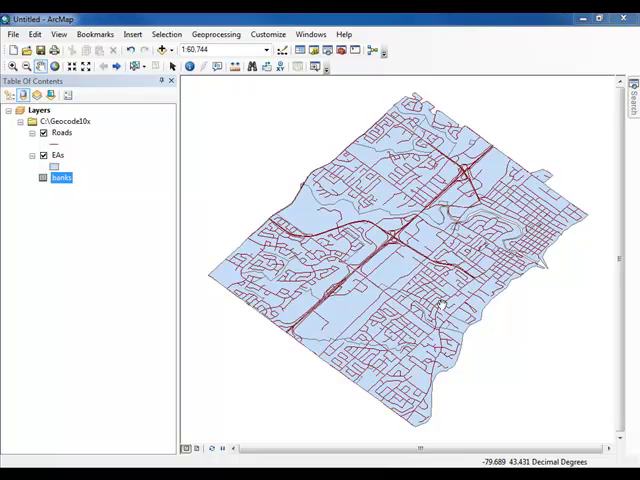
mouse_move(308, 244)
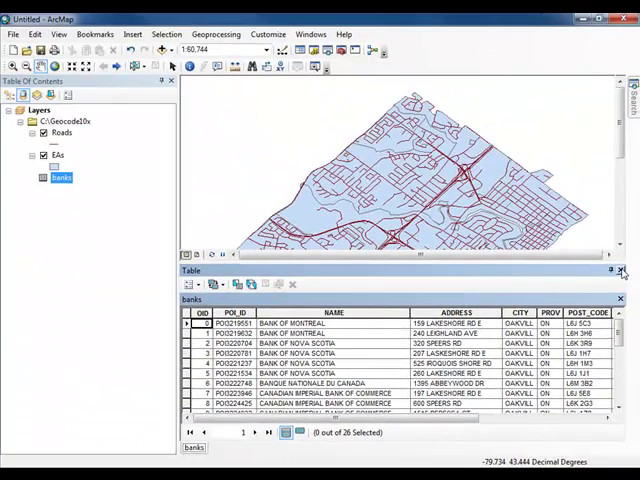
Close the banks table and show the catalog with the Geocode10x folder's actions menu
click(620, 272)
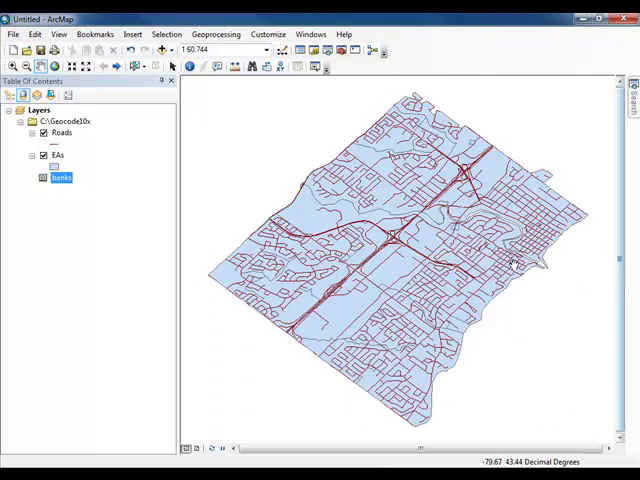
mouse_move(312, 52)
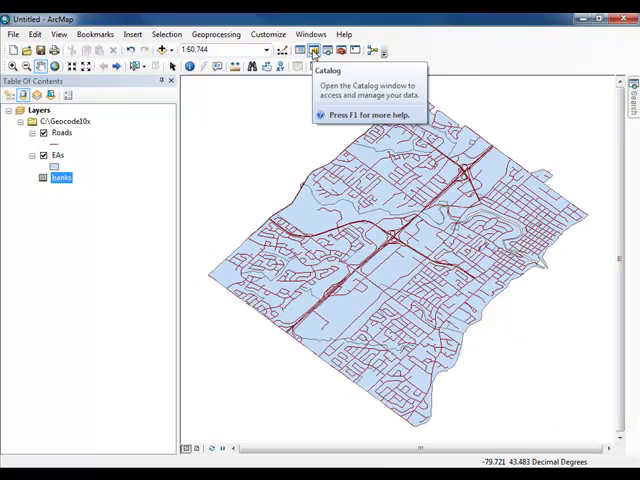
click(312, 52)
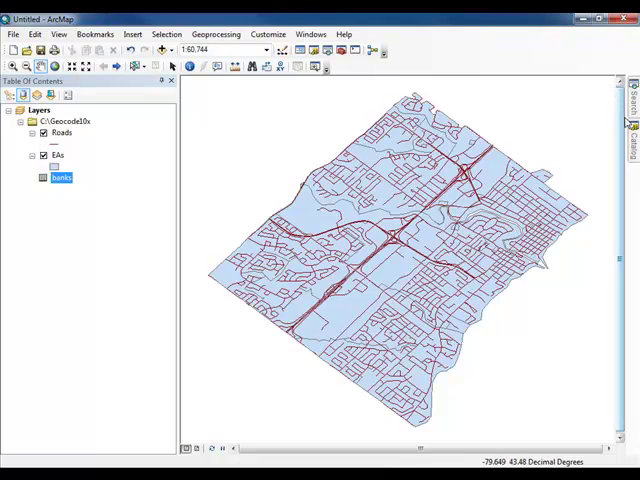
click(632, 130)
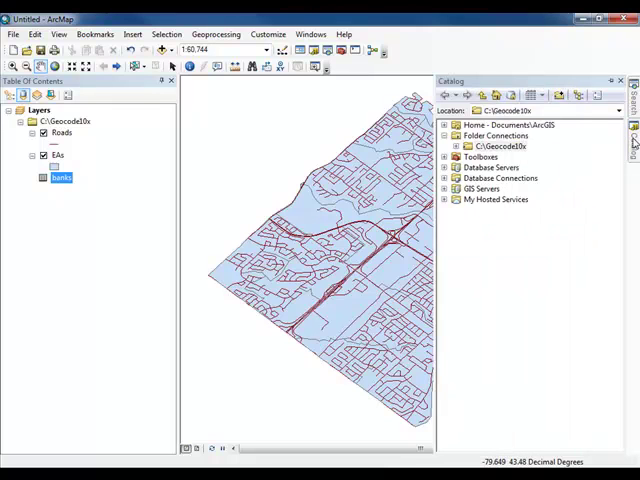
right_click(496, 146)
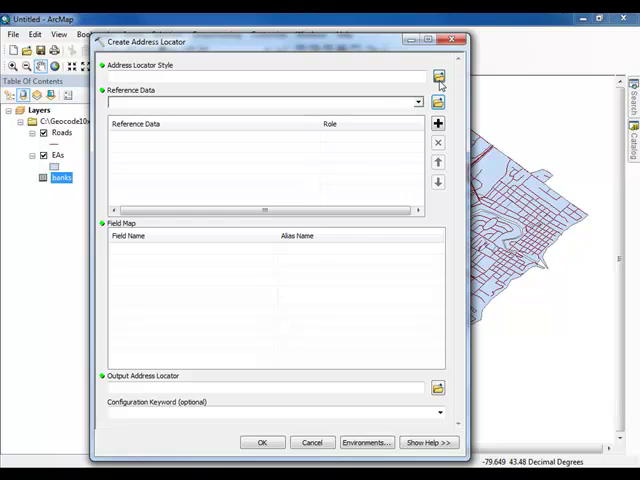
Create the Oakville locator with US Address – Dual Ranges style and Roads reference data
click(438, 76)
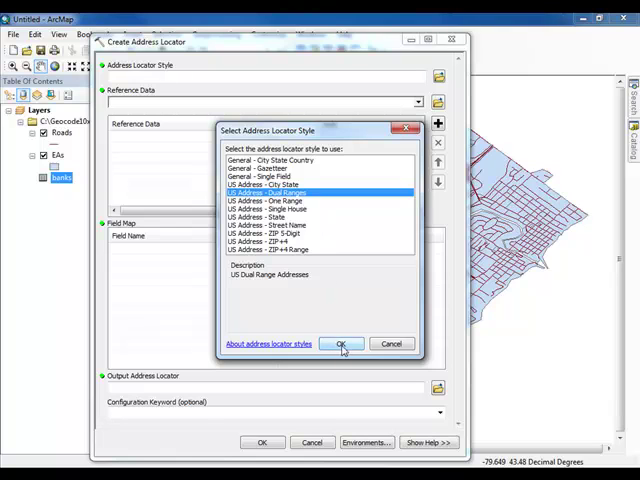
click(342, 344)
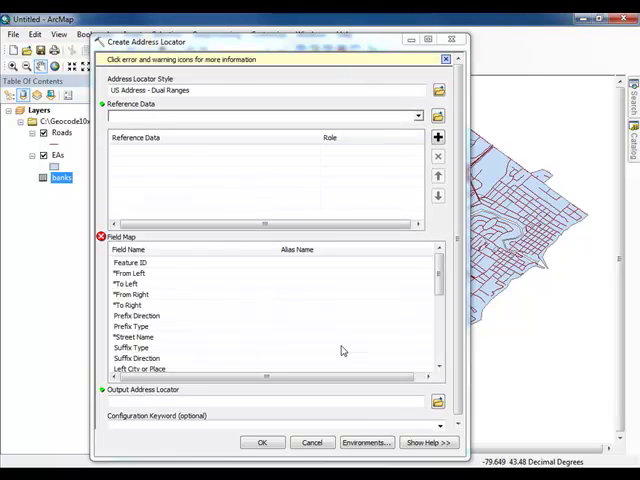
click(418, 116)
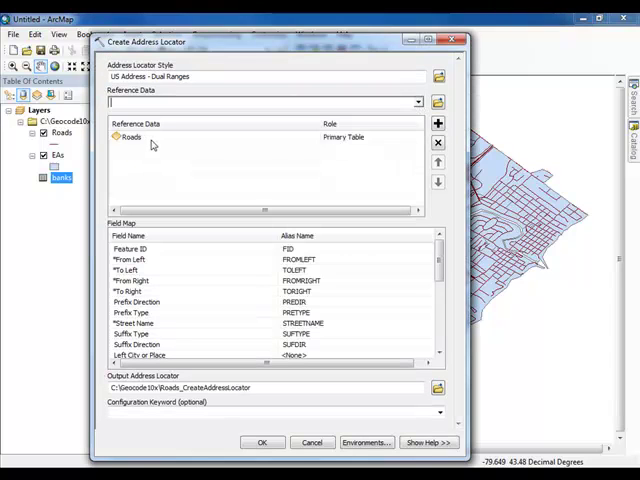
mouse_move(290, 312)
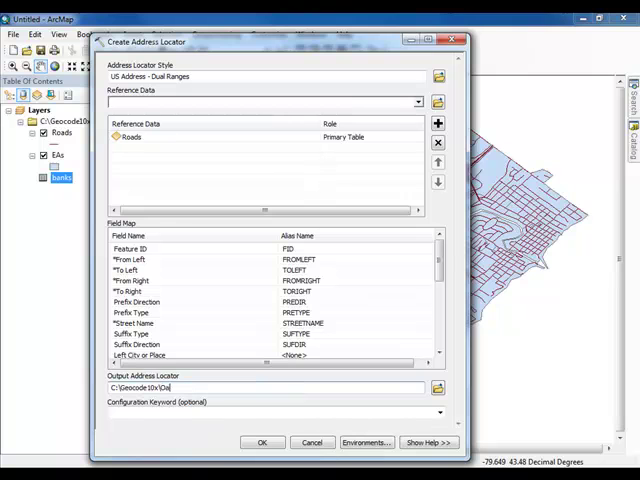
text(Oakville)
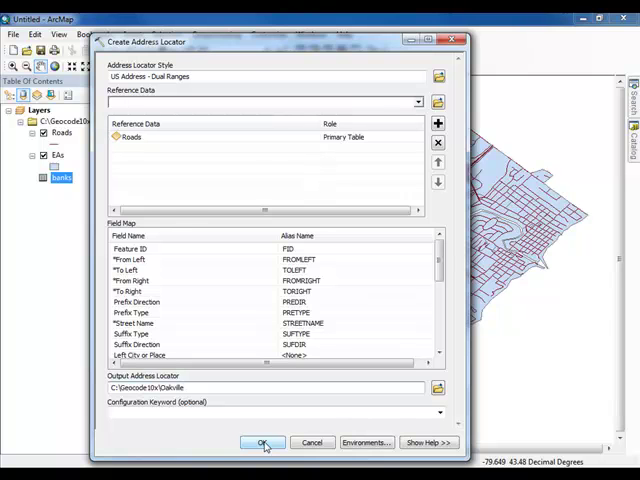
click(262, 444)
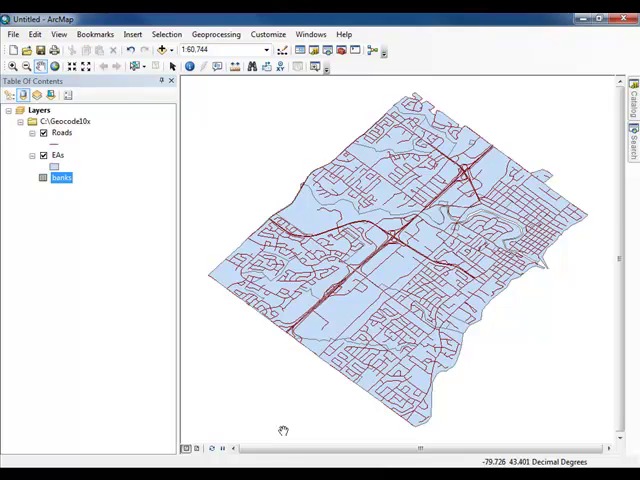
Start geocoding the banks table and choose the Oakville locator
click(630, 108)
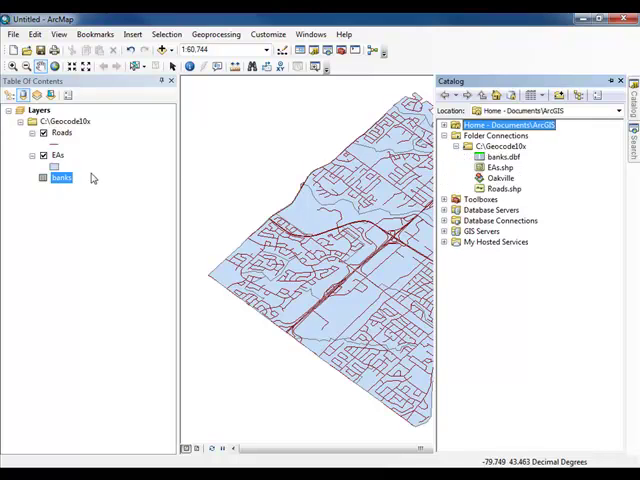
right_click(60, 176)
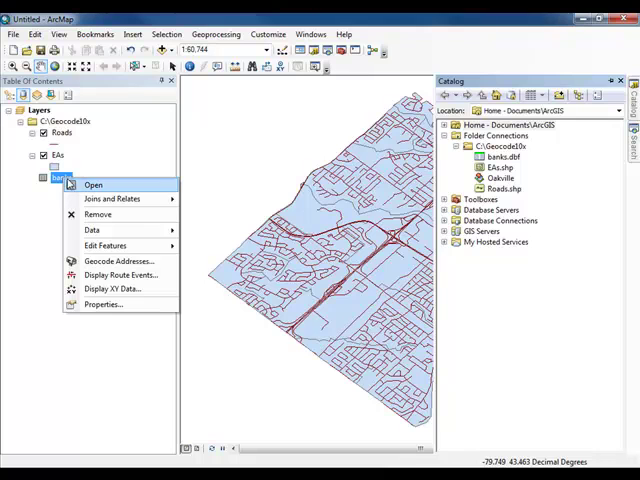
click(118, 260)
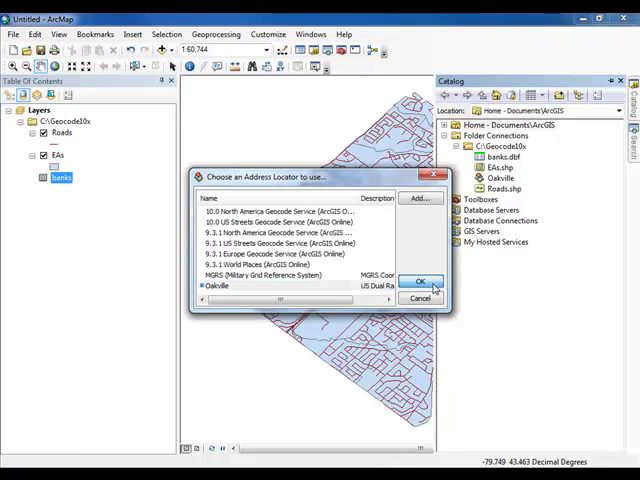
click(420, 280)
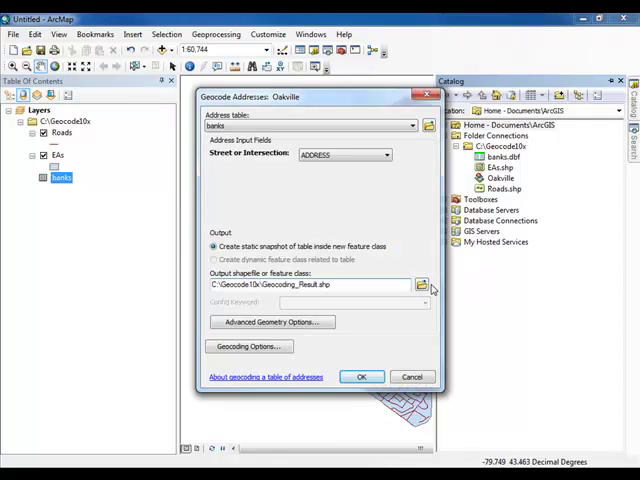
mouse_move(248, 346)
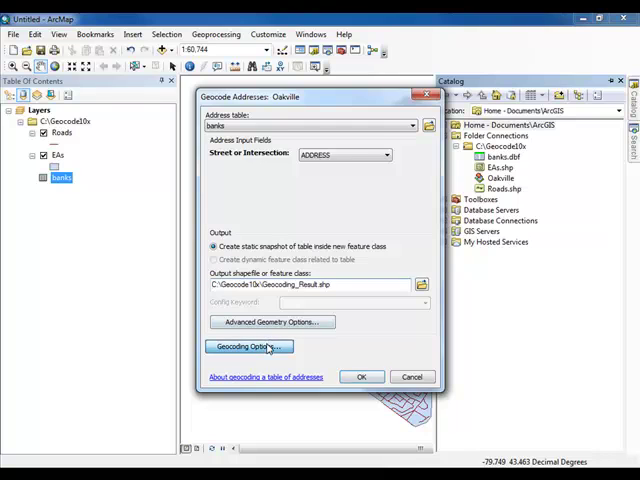
Review the geocoding matching options, then run geocoding to Geocoding_Result
click(248, 346)
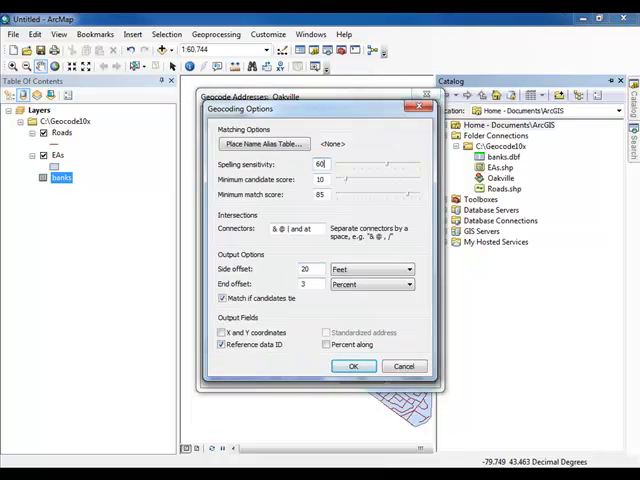
click(352, 364)
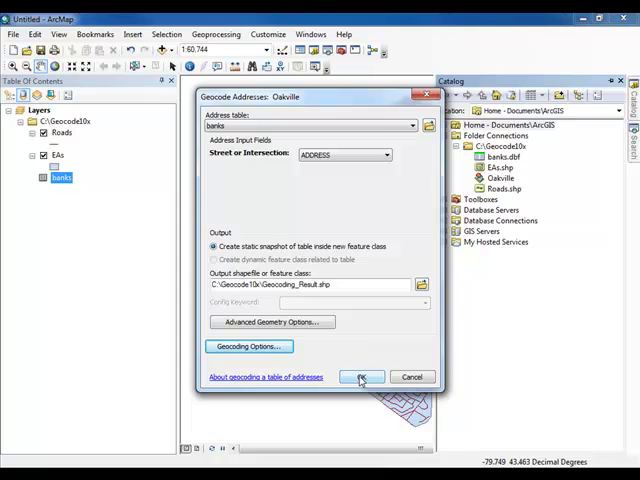
click(362, 376)
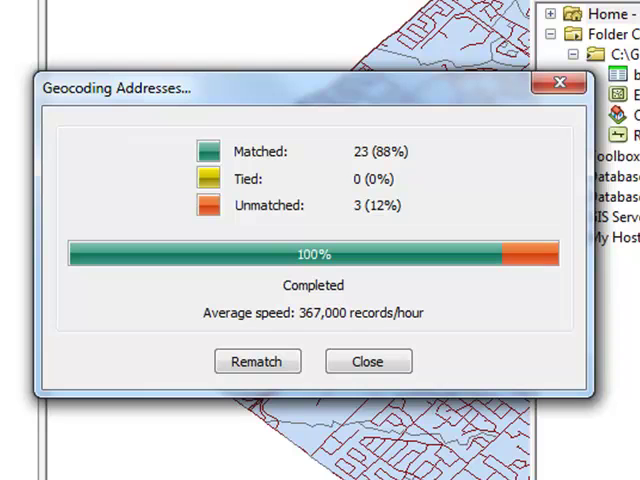
mouse_move(364, 168)
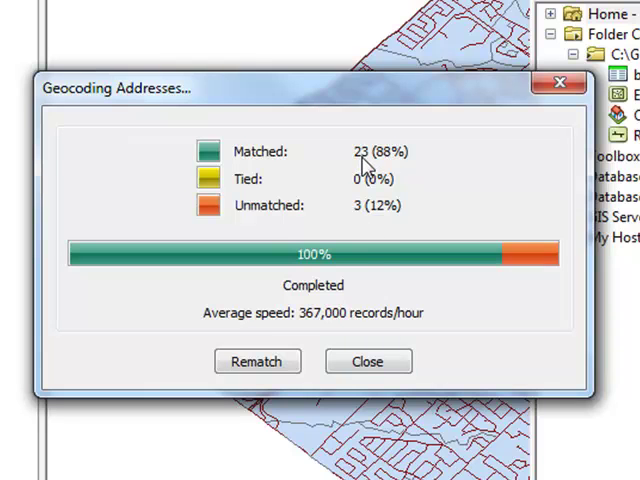
mouse_move(370, 212)
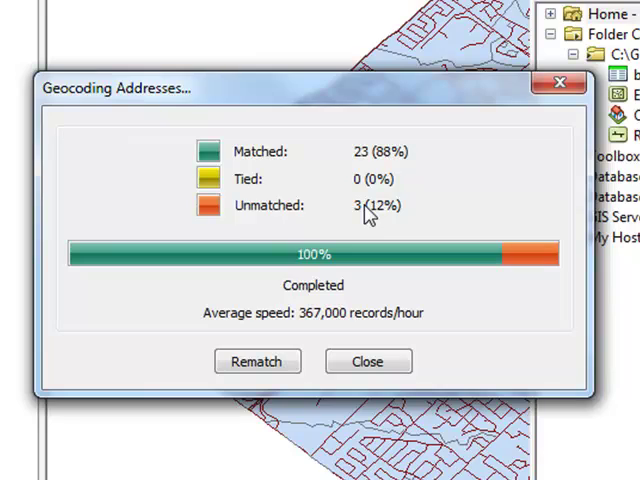
Begin interactive rematching of the 3 unmatched bank addresses
click(368, 360)
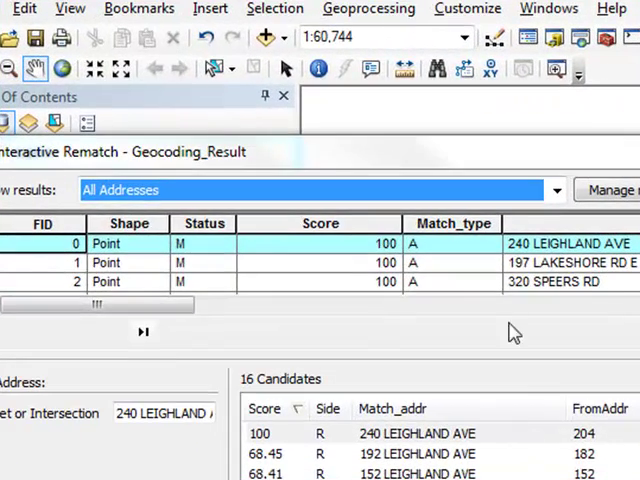
Filter the Interactive Rematch results to Unmatched Addresses only
click(556, 190)
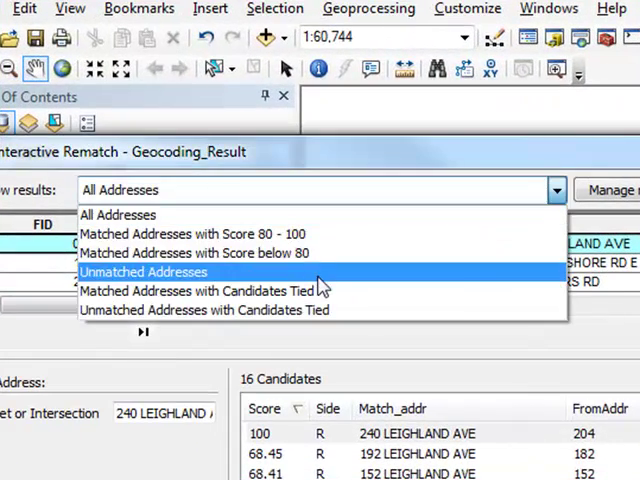
click(144, 272)
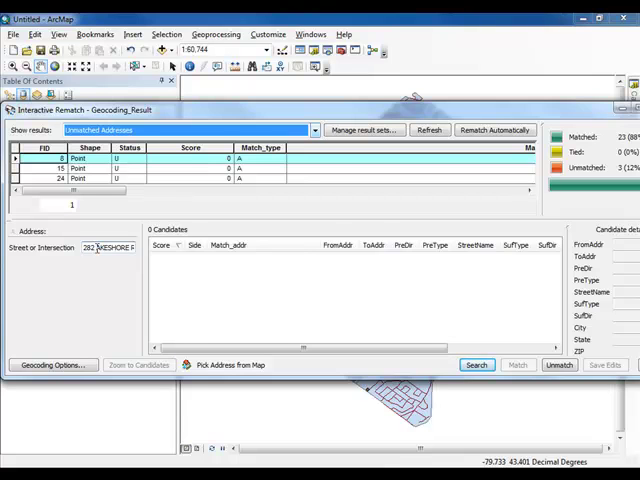
click(476, 364)
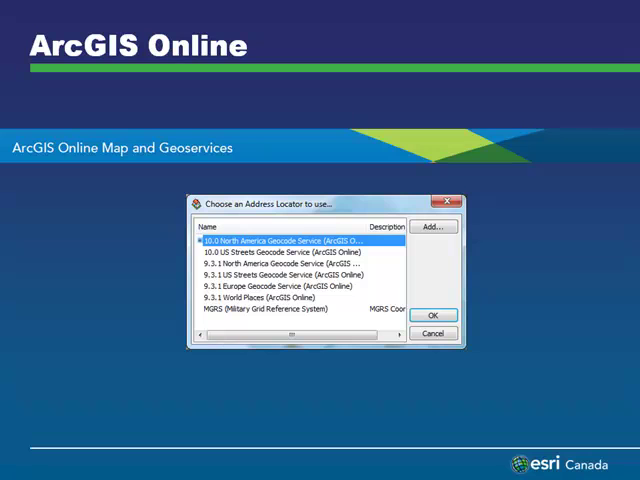
Start geocoding banks with the 10.0 North America ArcGIS Online geocode service
click(432, 316)
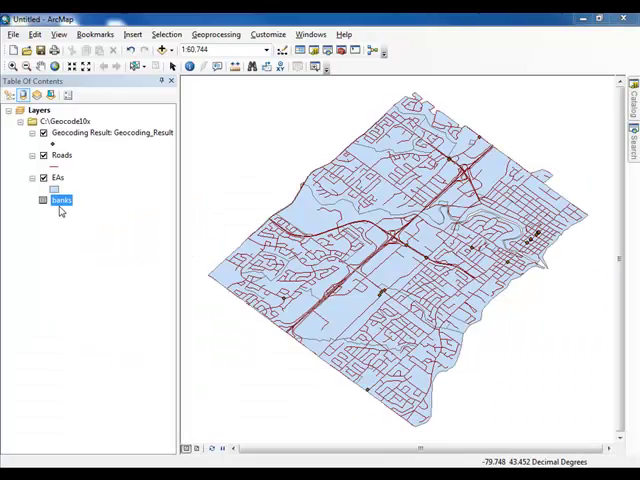
right_click(60, 200)
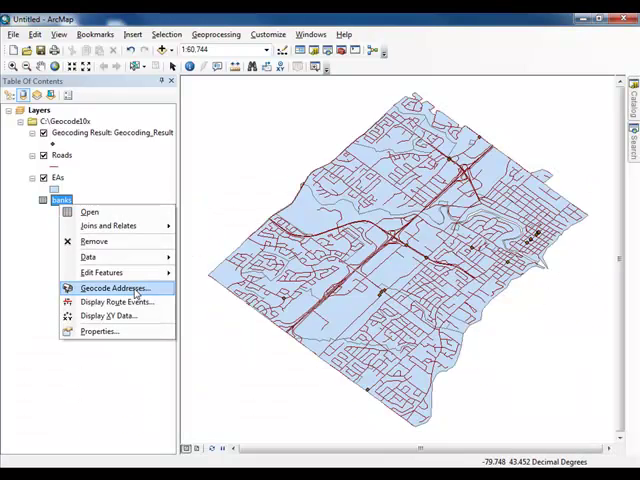
click(112, 288)
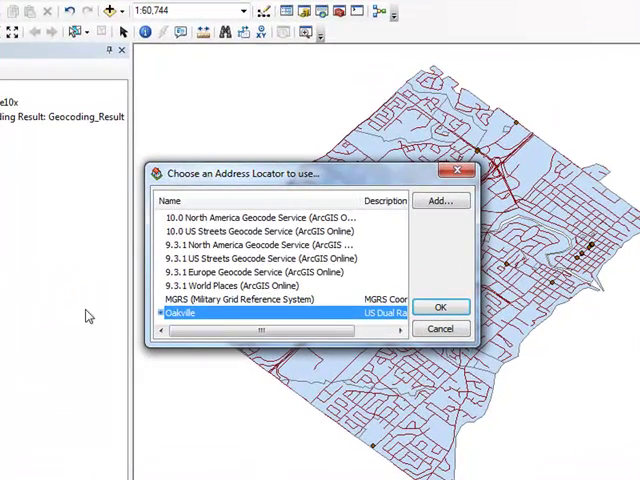
click(280, 218)
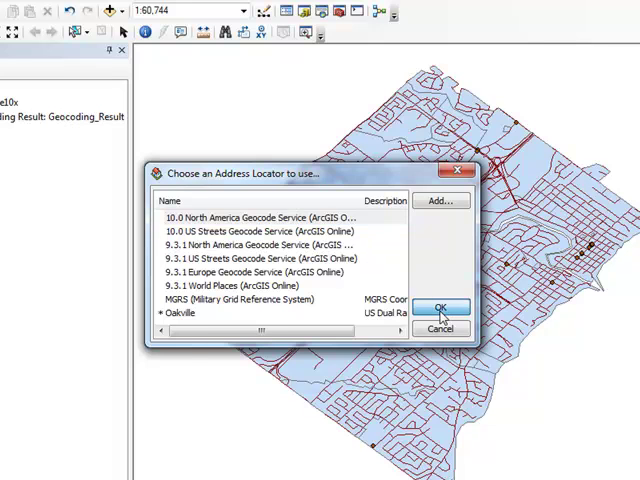
click(440, 308)
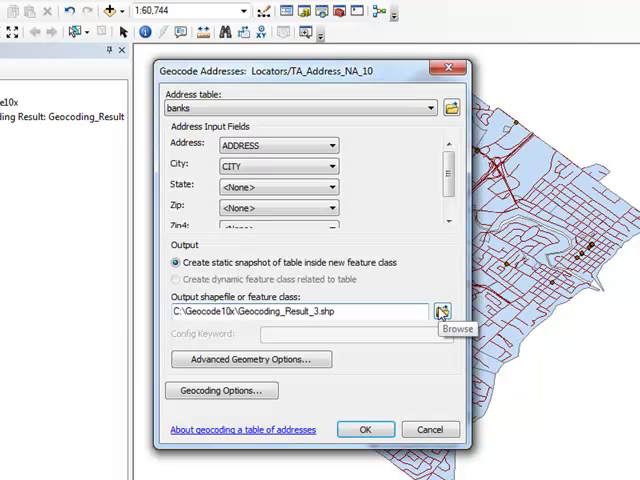
Map State to PROV and Zip to POST_CODE, naming the output banks_data.shp
click(332, 188)
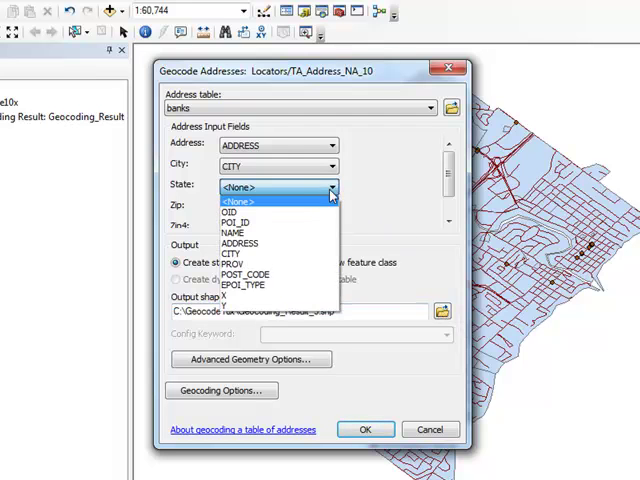
click(236, 274)
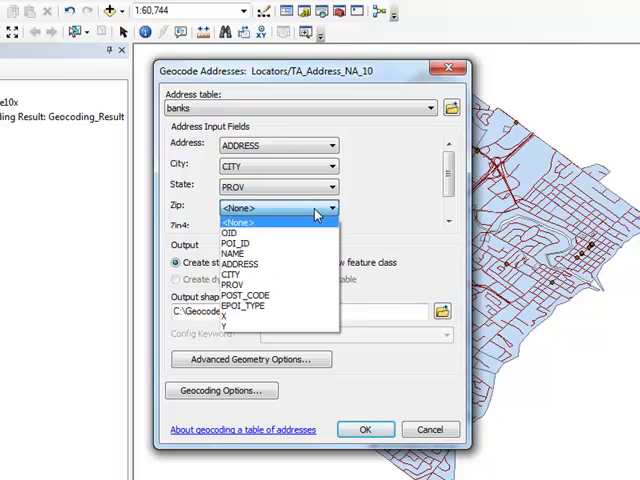
click(244, 296)
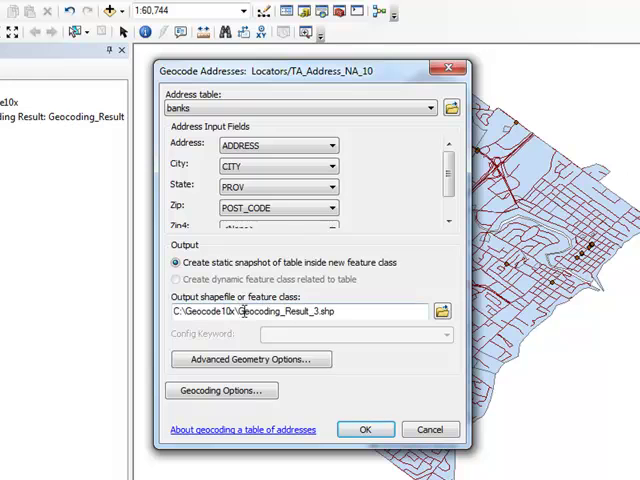
double_click(290, 312)
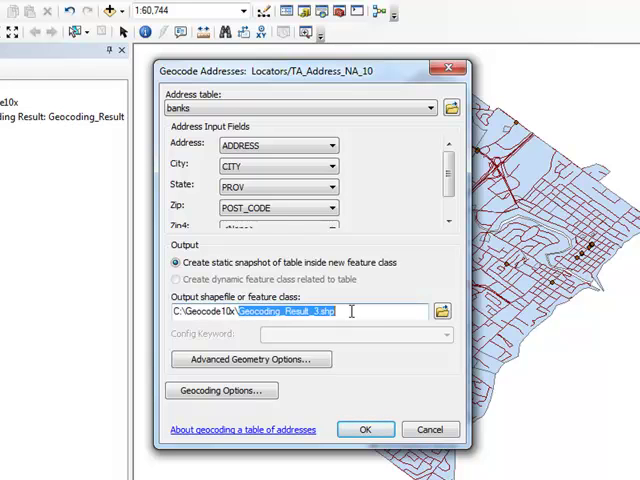
text(banks_dat)
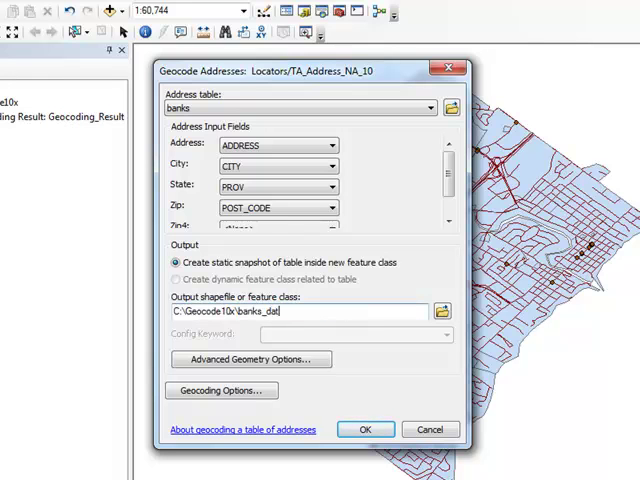
text(a.shp)
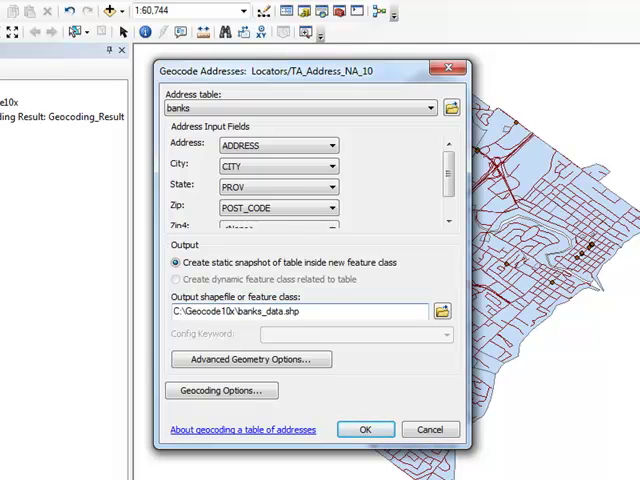